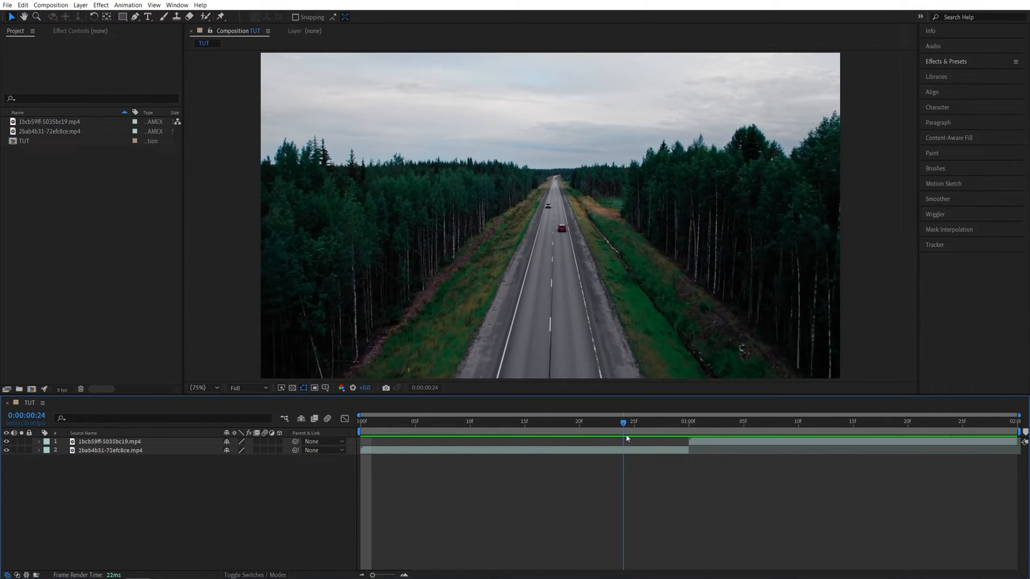
Step: Preview the cut between the clips and add a new adjustment layer above them
left_click_drag(623, 421, 764, 421)
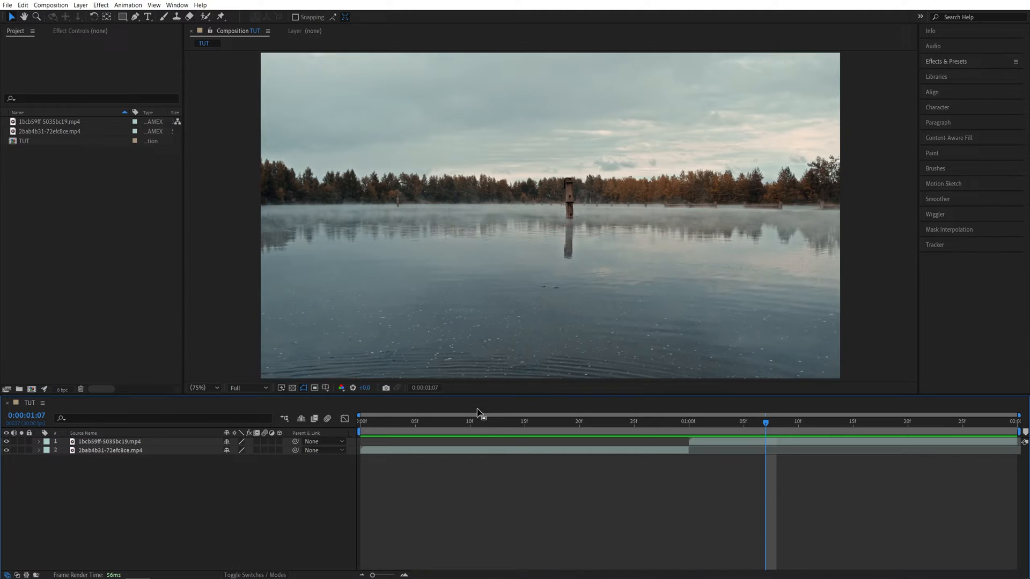
left_click(79, 4)
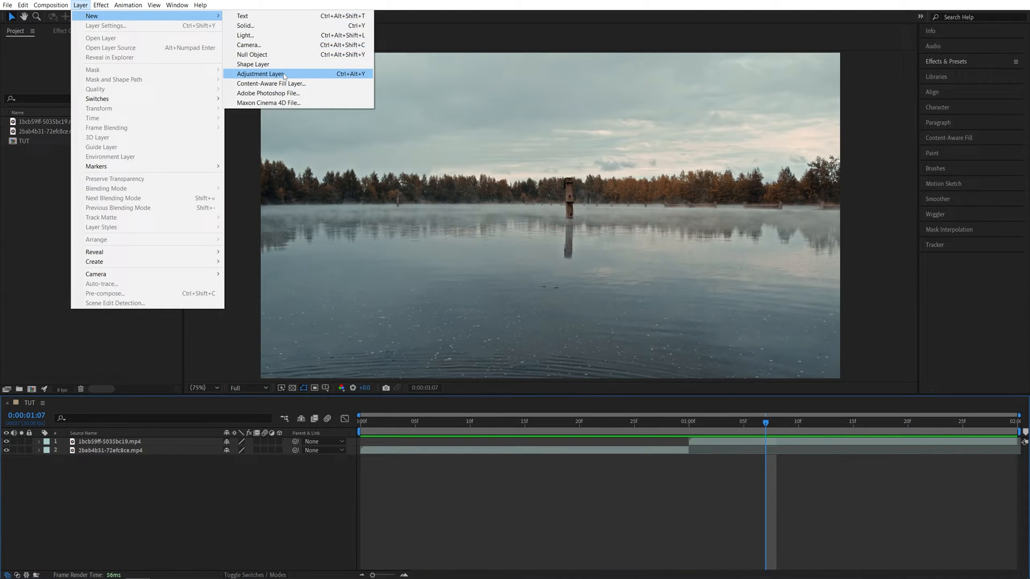
left_click(260, 74)
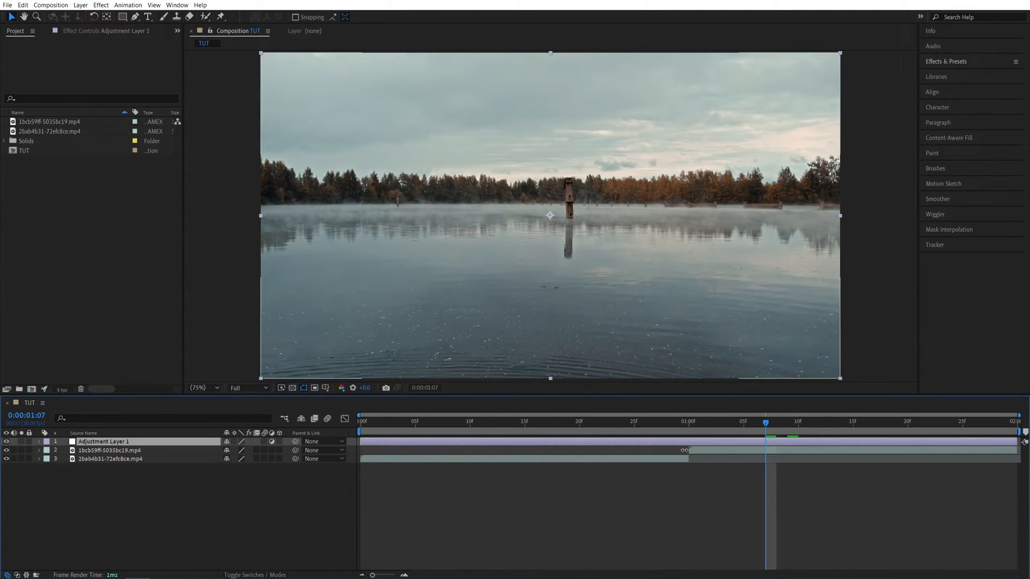
Step: Search Effects & Presets for 'transform' and apply Distort > Transform to the adjustment layer
left_click(947, 60)
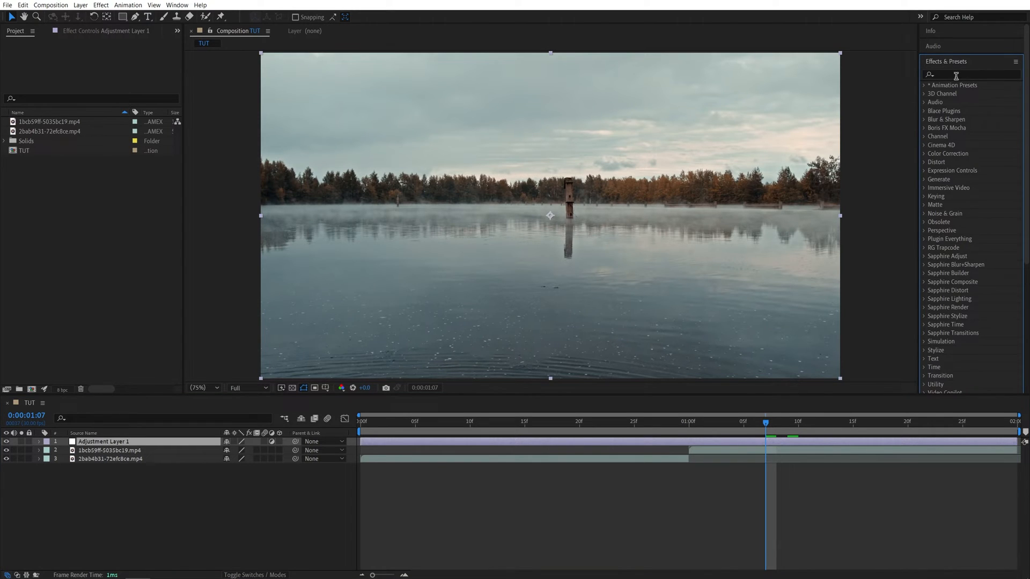
type("transform")
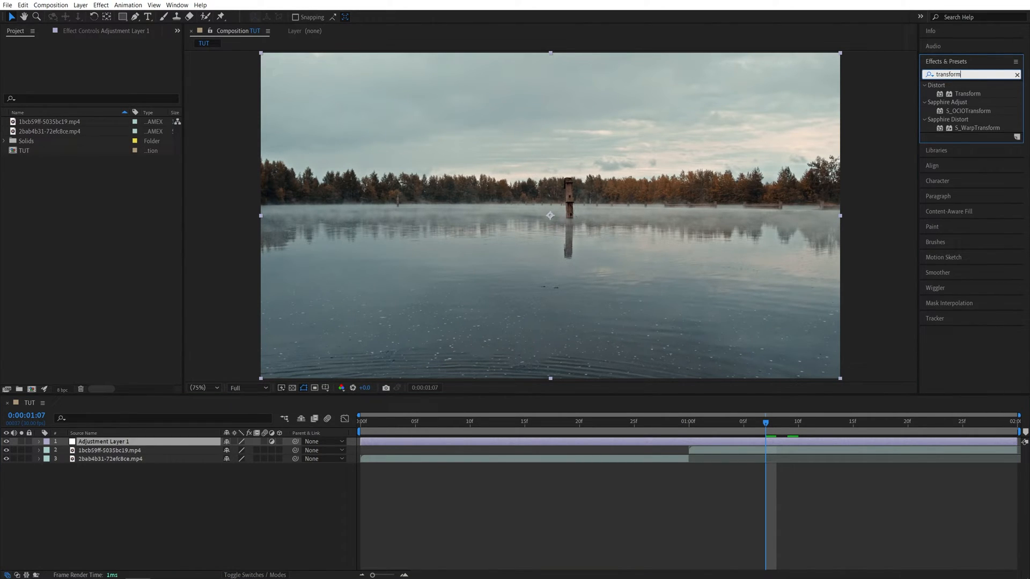
double_click(962, 94)
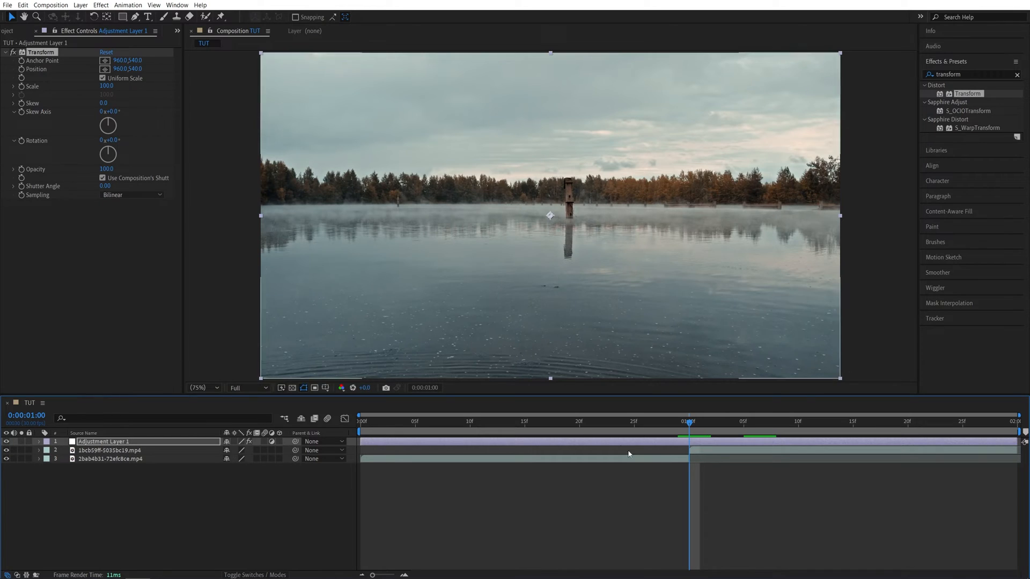
Step: Keyframe Transform Scale from 100 at 20f to 300 at 1:00, with 360° shutter angle
left_click(579, 421)
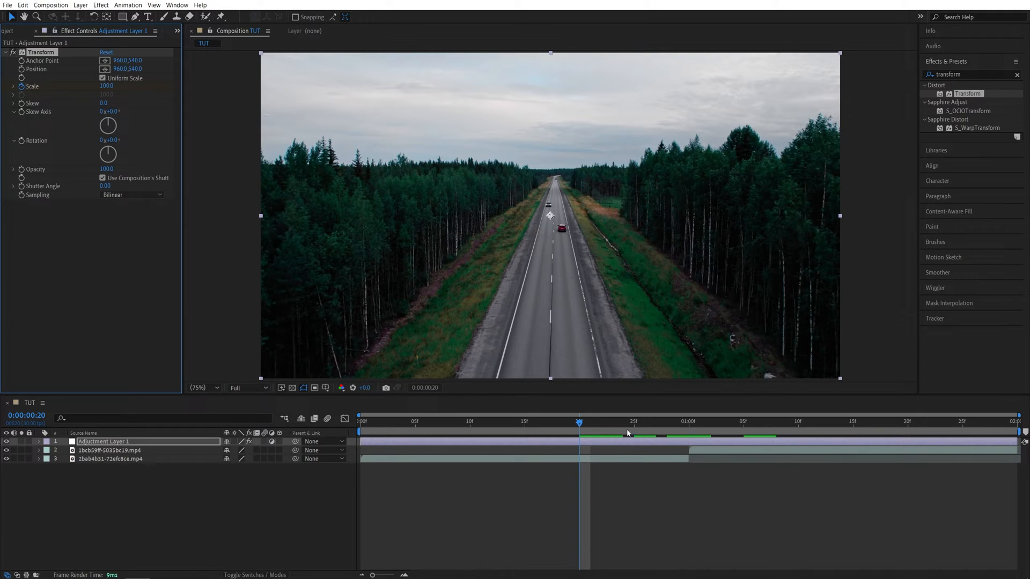
left_click(687, 421)
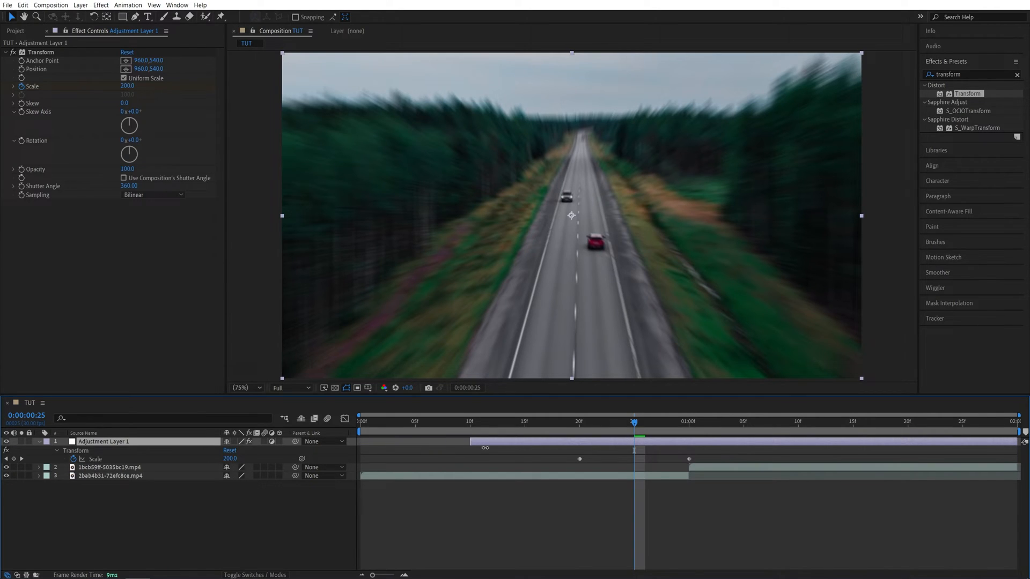
left_click(688, 421)
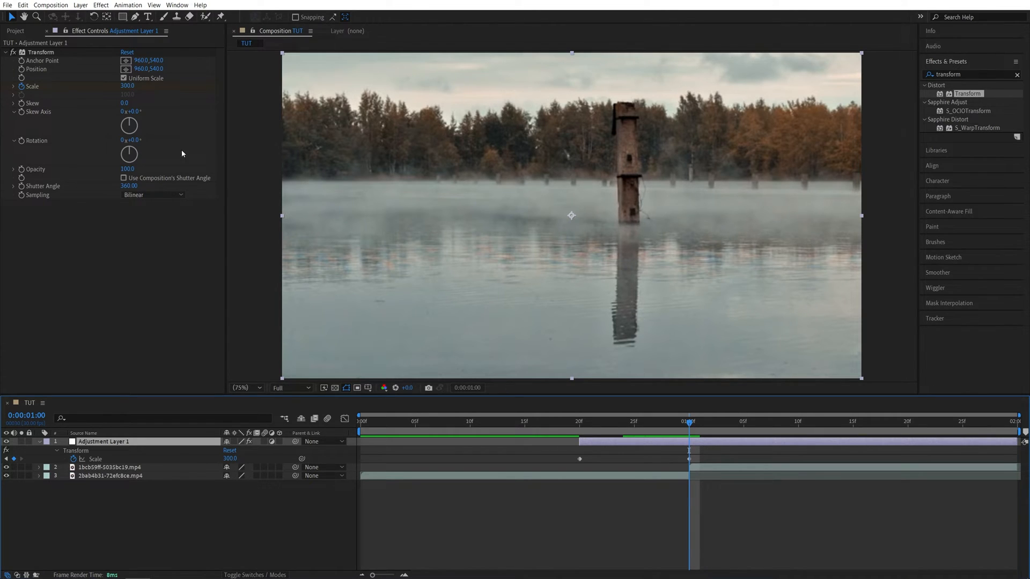
Step: Split the adjustment layer at 1:00 via Edit > Split Layer and select the first part
left_click(21, 6)
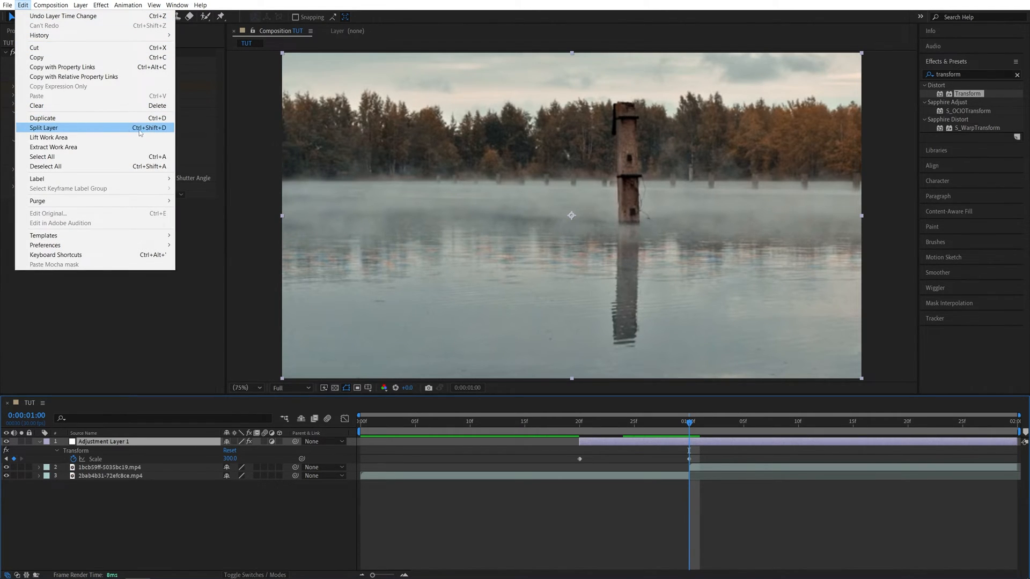
left_click(44, 127)
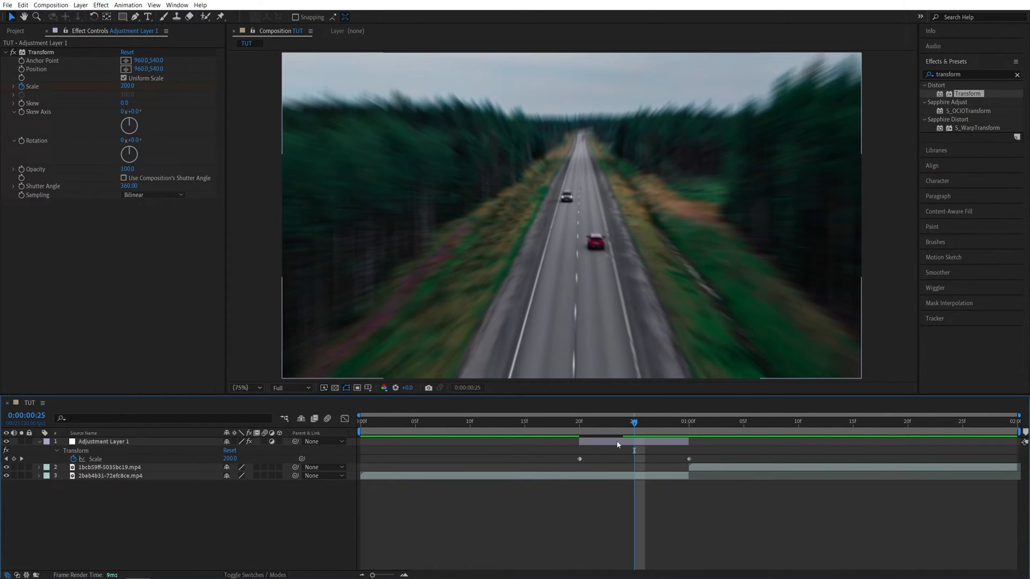
left_click(104, 441)
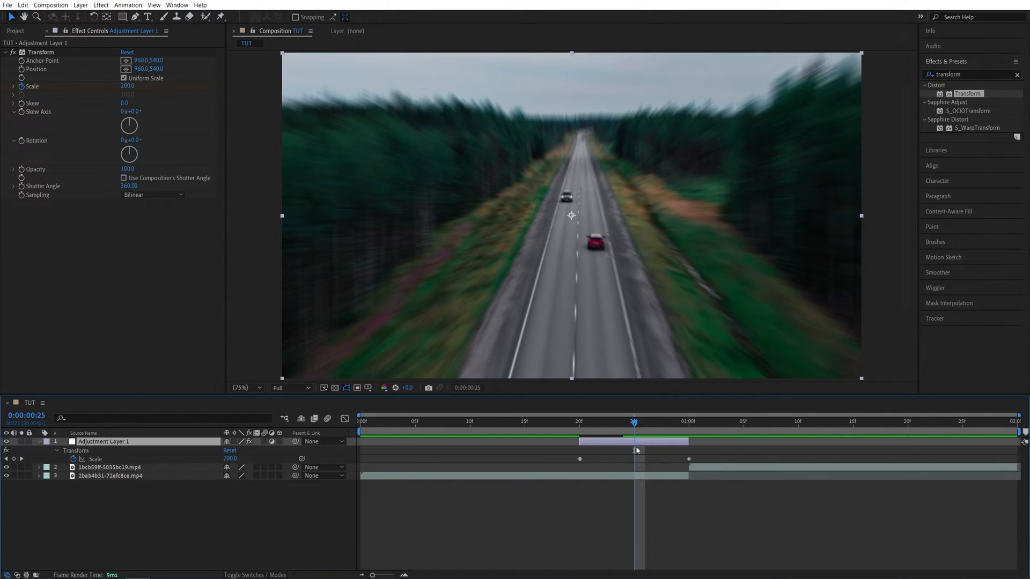
left_click(23, 5)
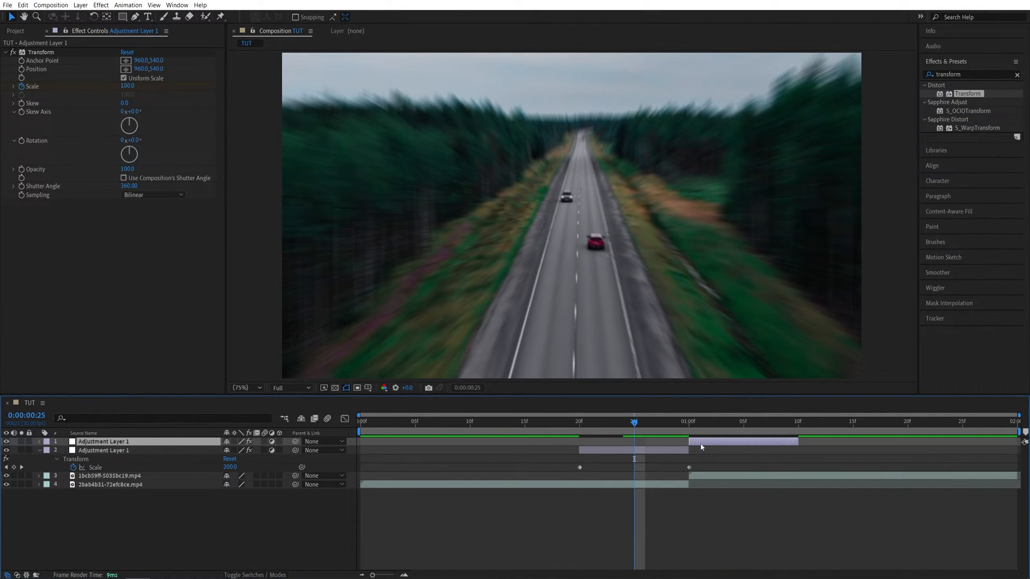
Step: Reveal keyframes with U and set the post-cut layer's starting Scale to 32.5
key("U")
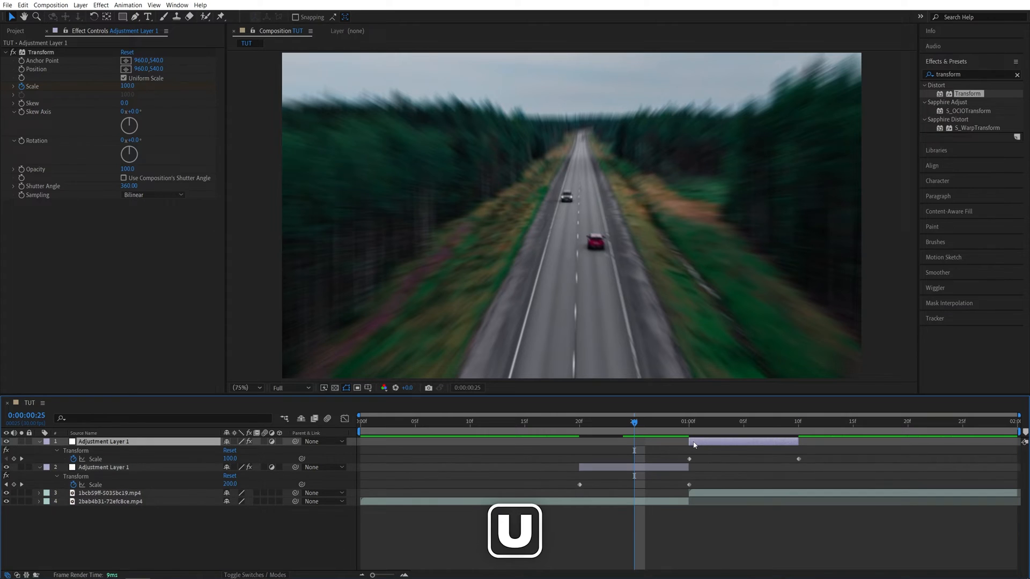
left_click(677, 422)
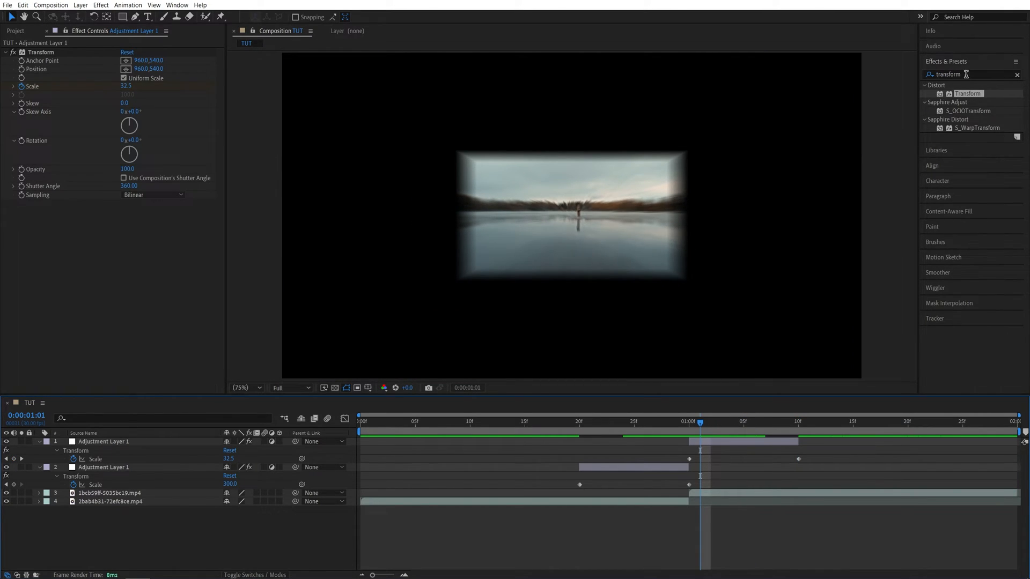
type("motion t")
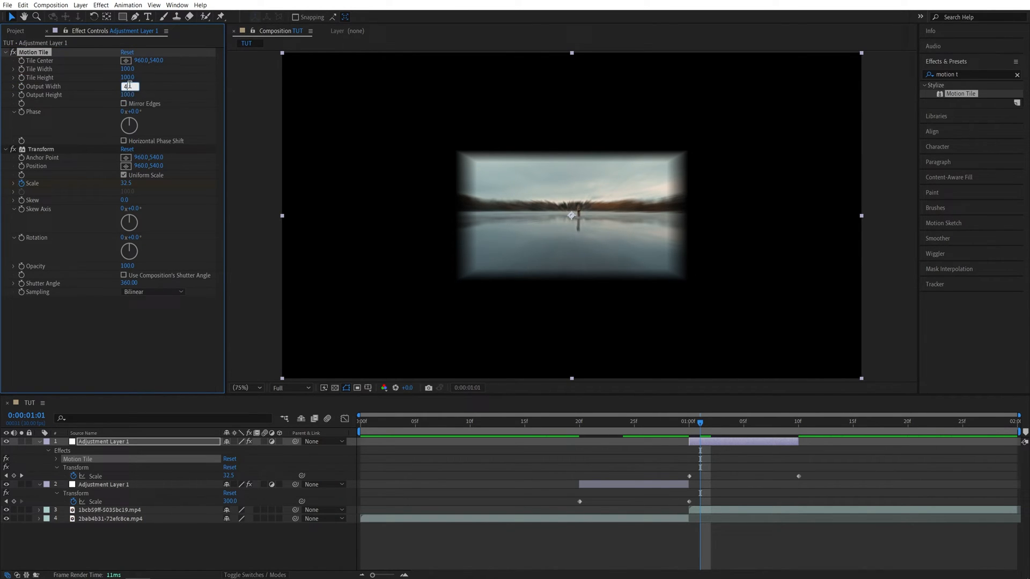
Step: Set Motion Tile output width and height to 400 with mirrored edges
type("4000")
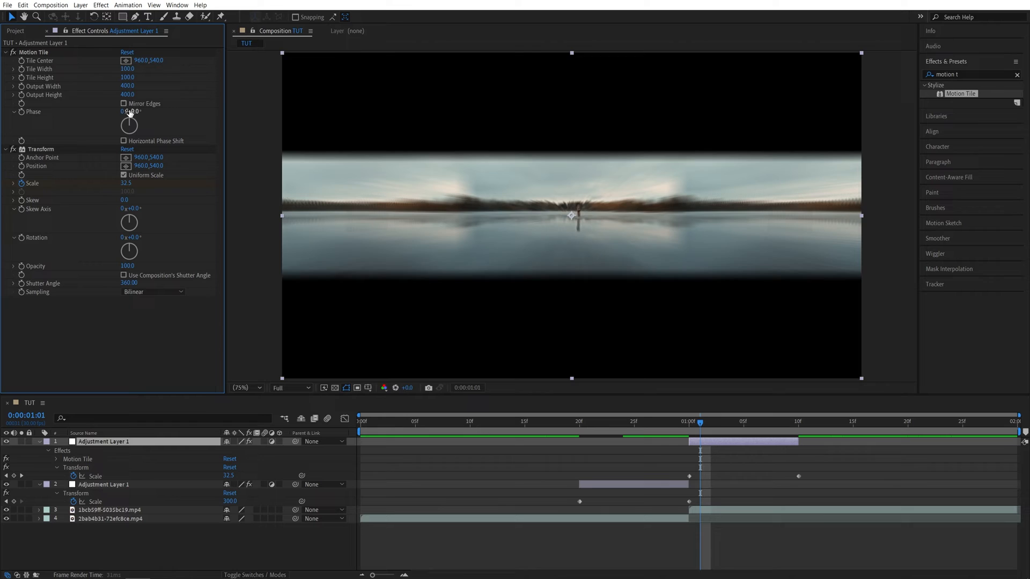
left_click(123, 104)
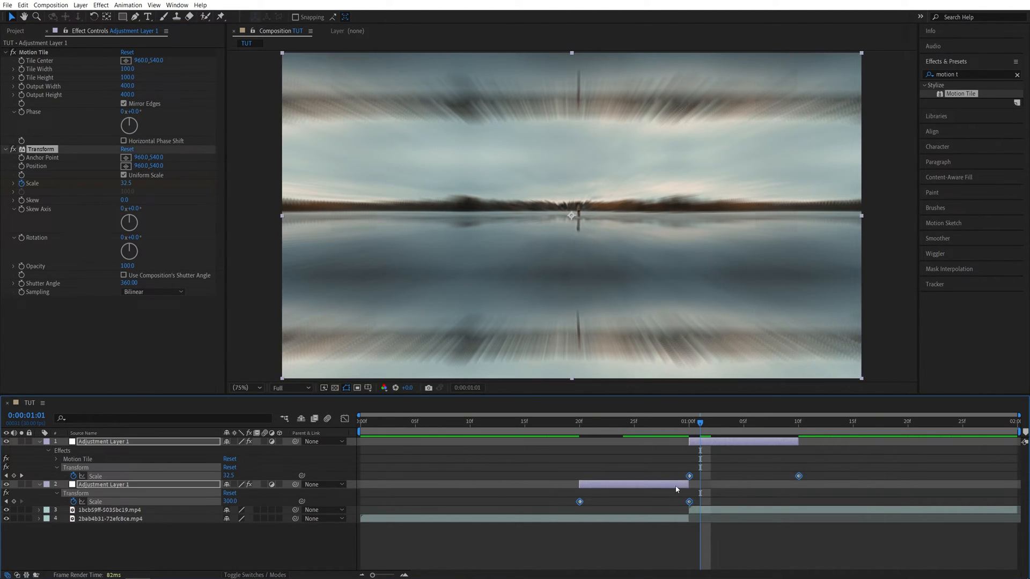
Step: Apply Keyframe Assistant > Easy Ease to the Scale keyframes from the right-click menu
right_click(688, 503)
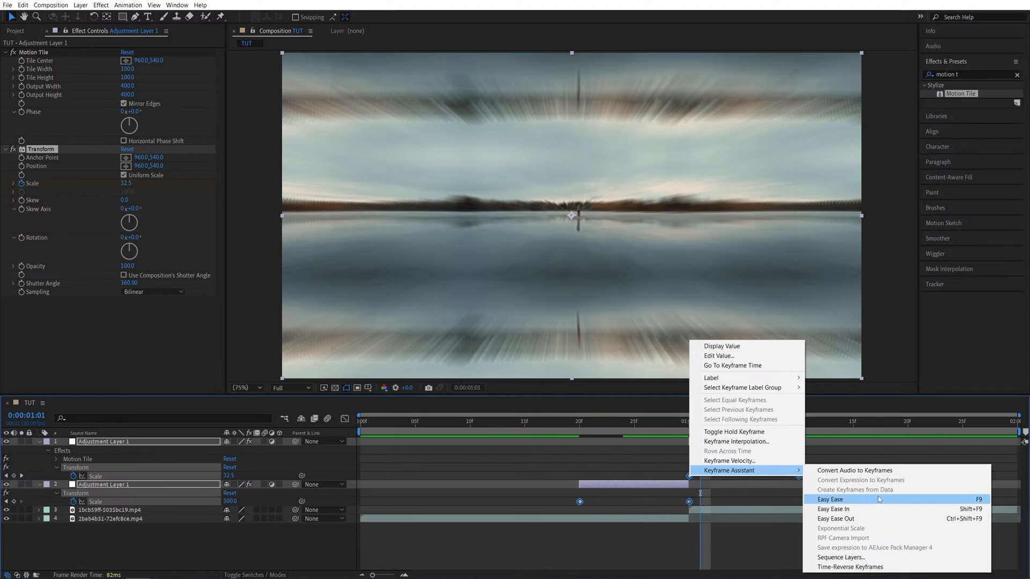
left_click(830, 499)
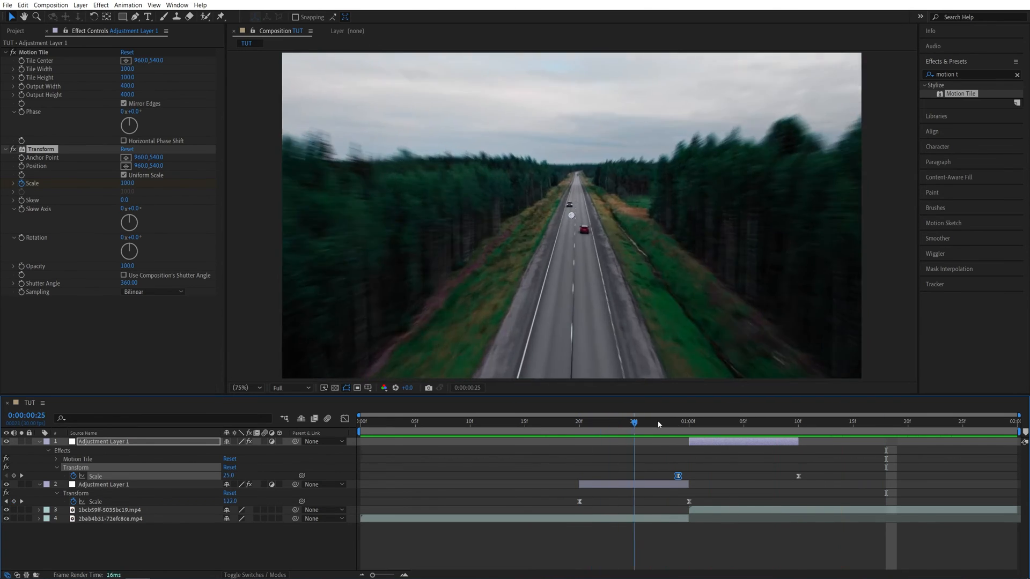
Step: Deselect all layers and add Adjustment Layer 2 at the top, spanning 20f to 1:10
left_click(765, 421)
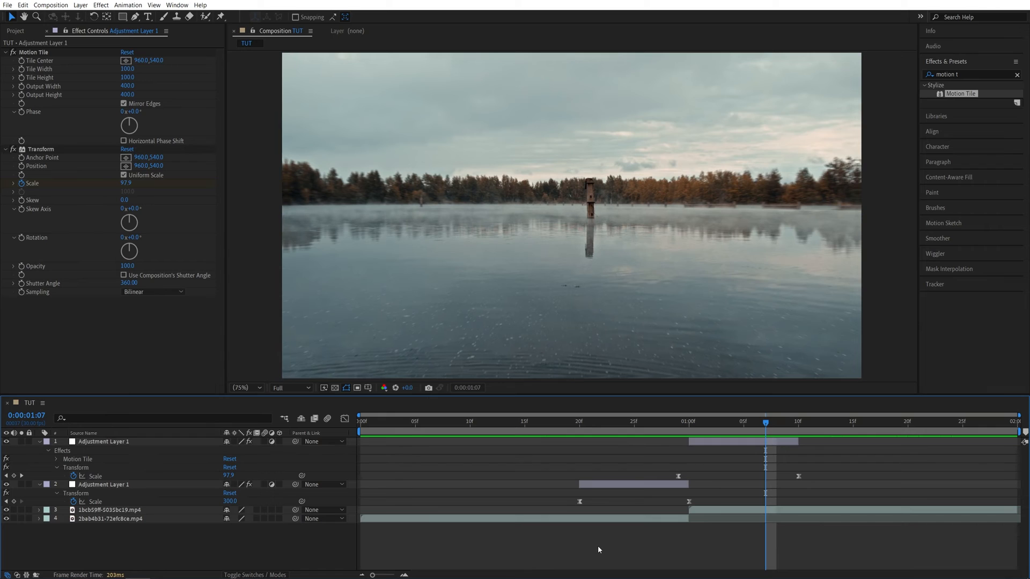
left_click(77, 6)
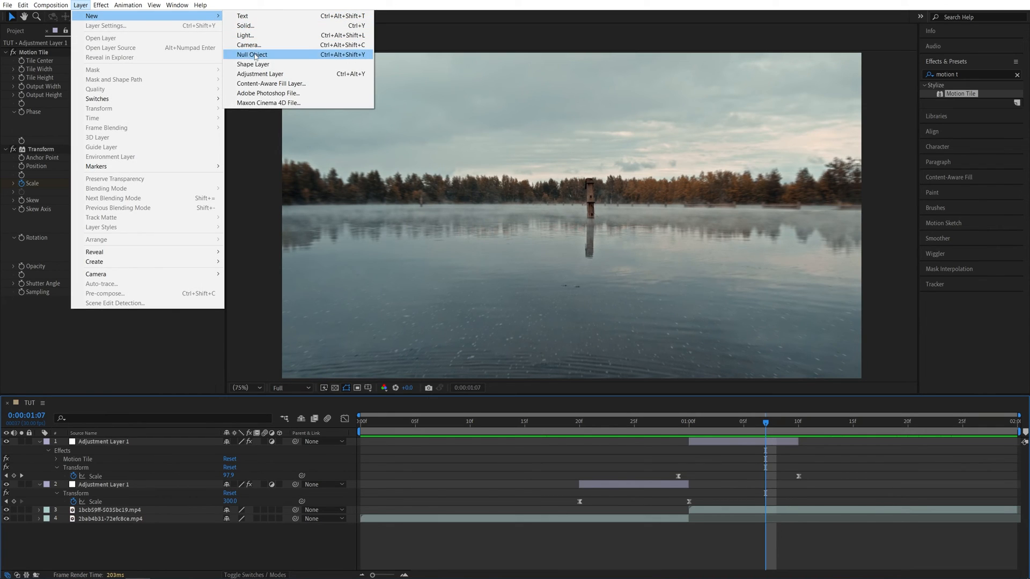
left_click(260, 74)
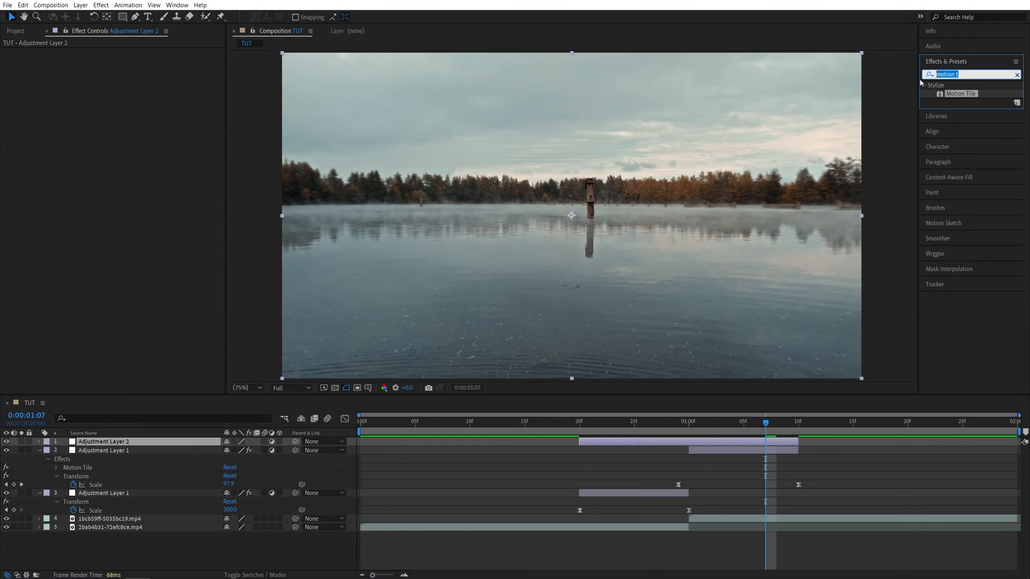
Step: Apply Optics Compensation from an 'optics' search and move the playhead to 20f
type("optics")
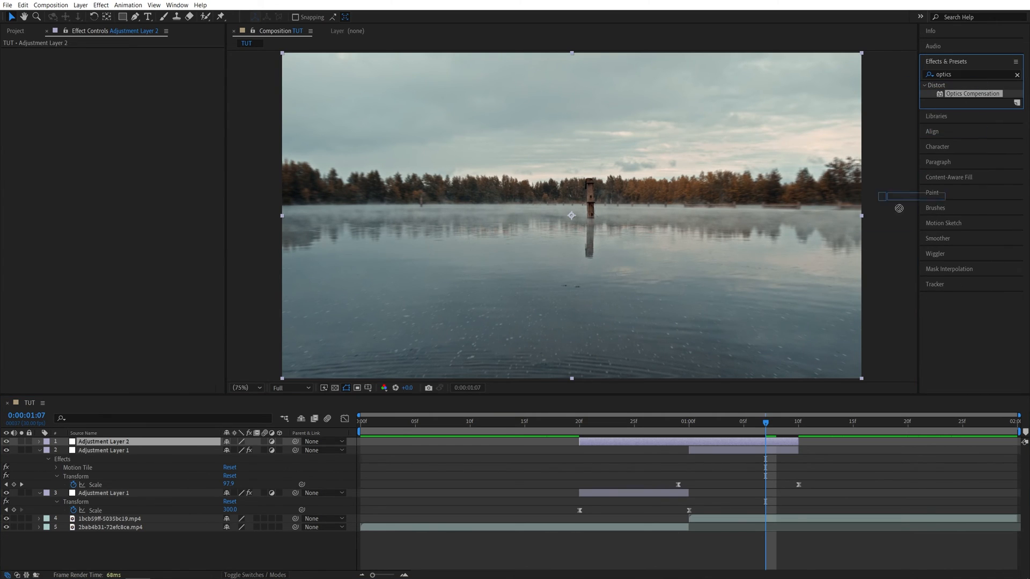
double_click(972, 93)
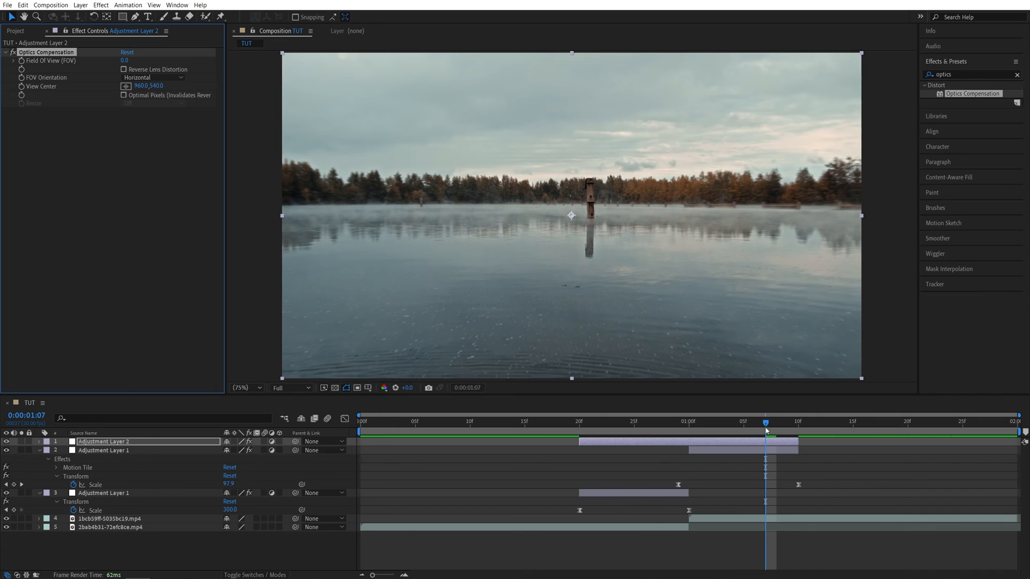
left_click(578, 422)
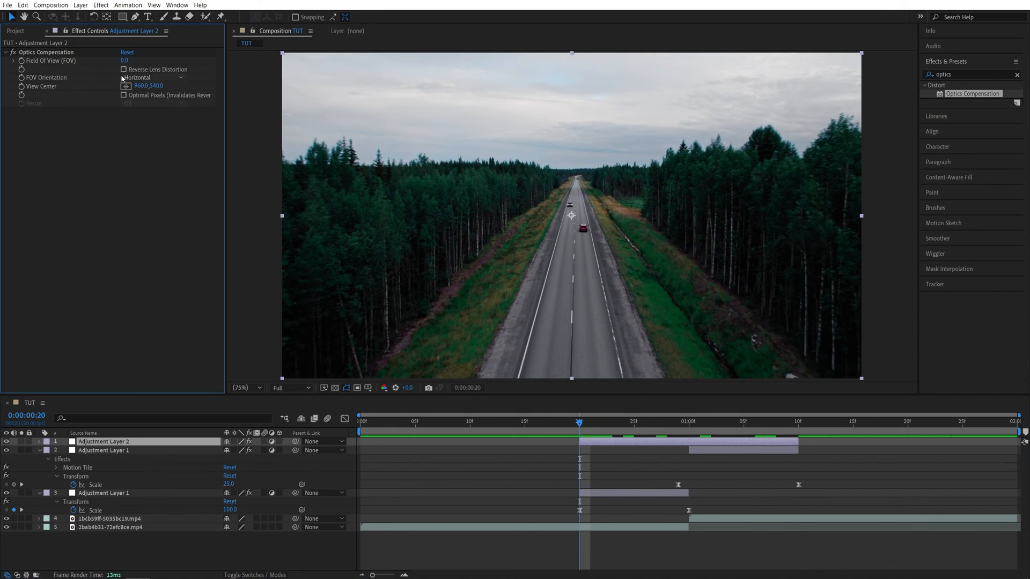
Step: Enable Reverse Lens Distortion and keyframe Field of View: 0 at 20f, 160 at 1:00, 0 at 1:10
left_click(121, 69)
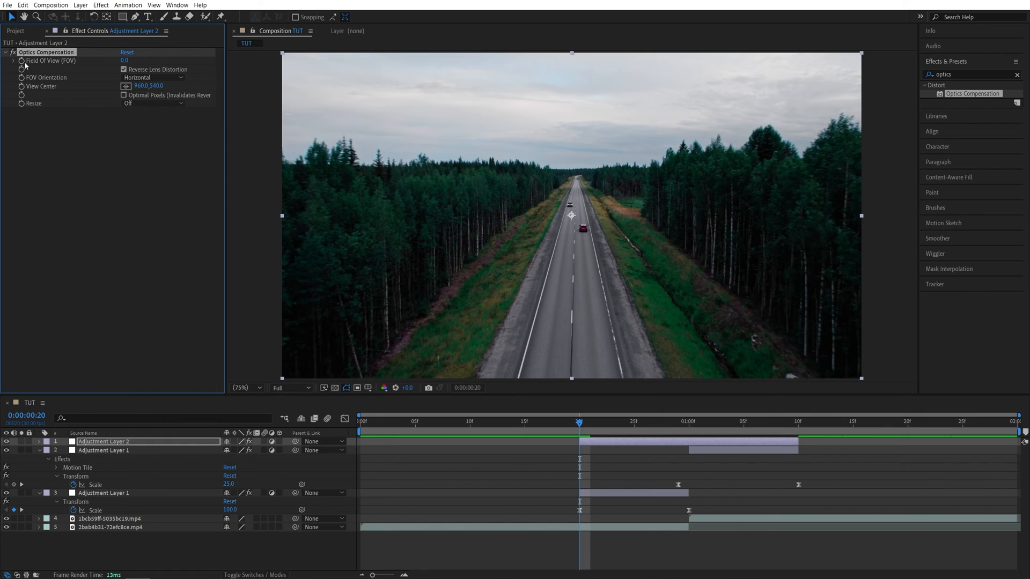
mouse_move(594, 434)
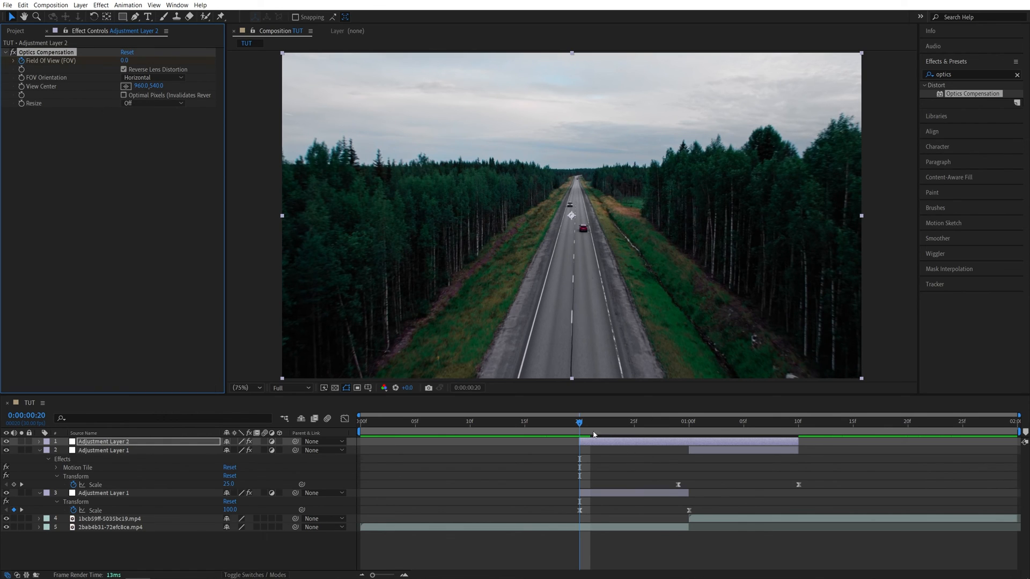
left_click(689, 421)
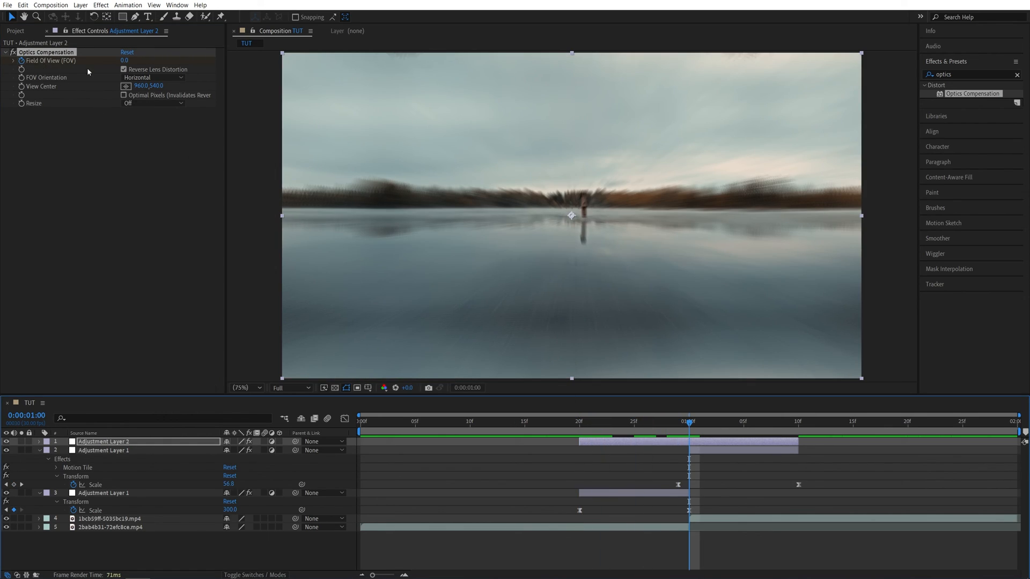
type("160")
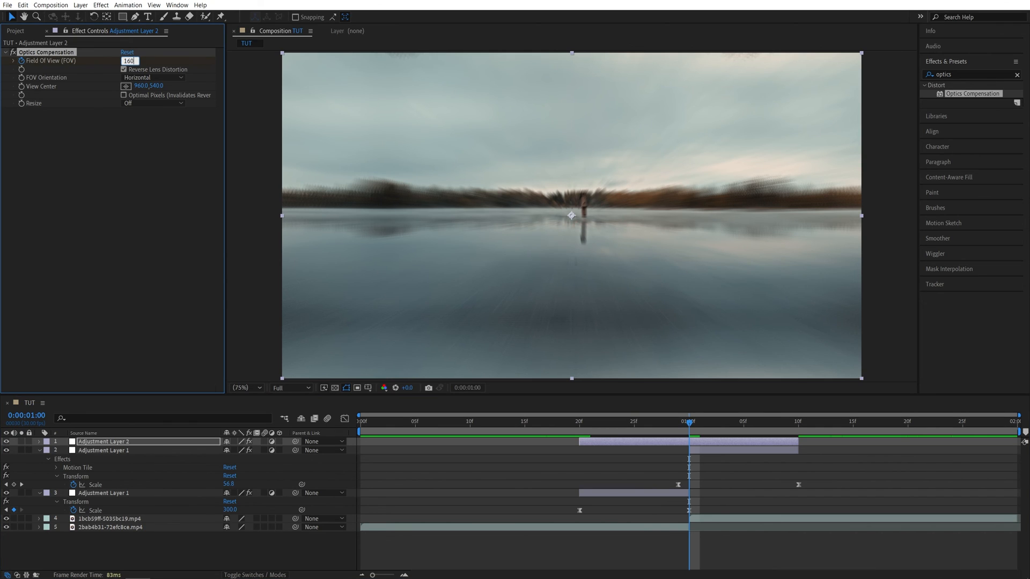
key("Enter")
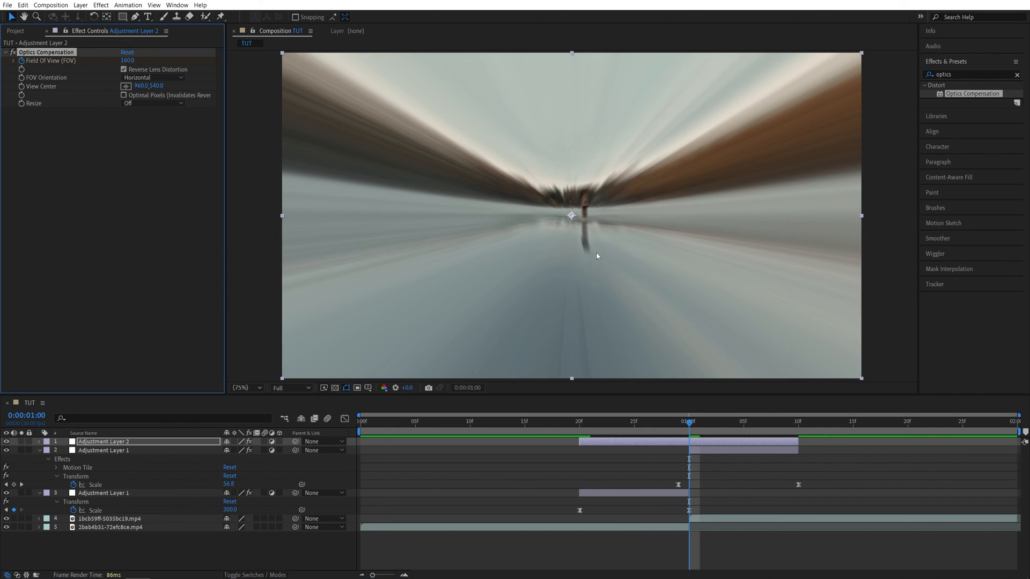
left_click(798, 434)
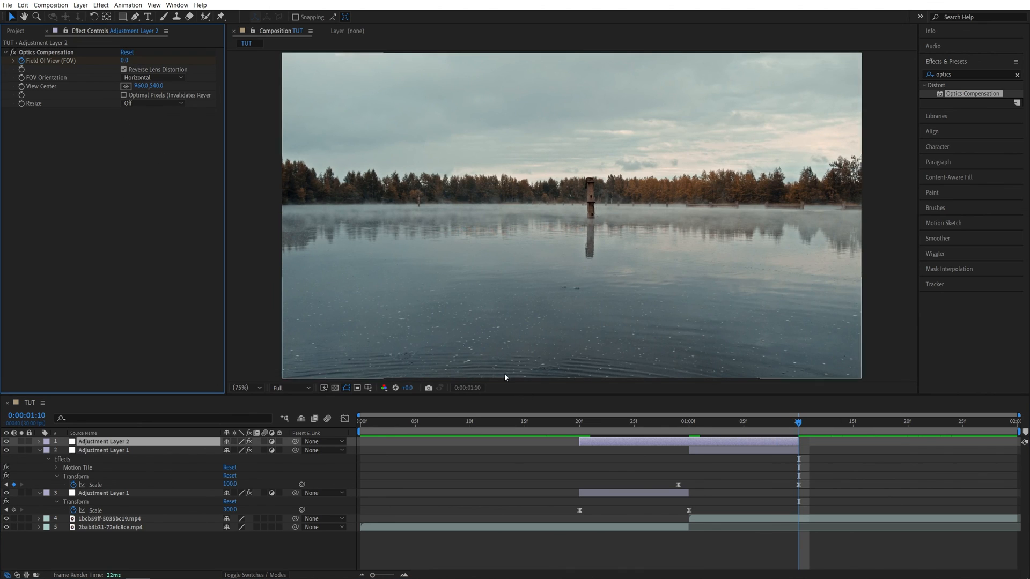
Step: Reveal Adjustment Layer 2's Field of View keyframes with U and select them for Easy Ease
key("u")
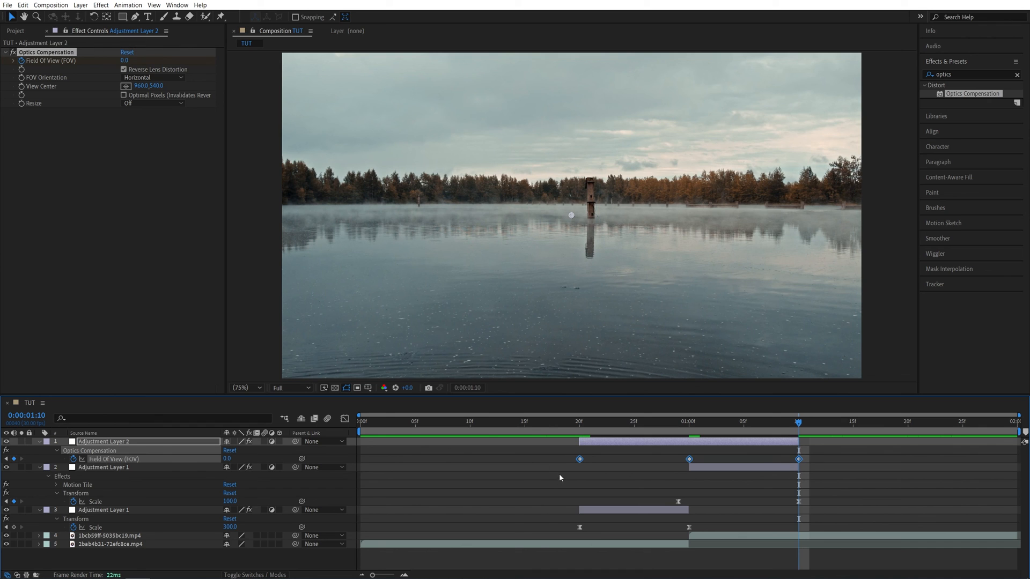
left_click(359, 421)
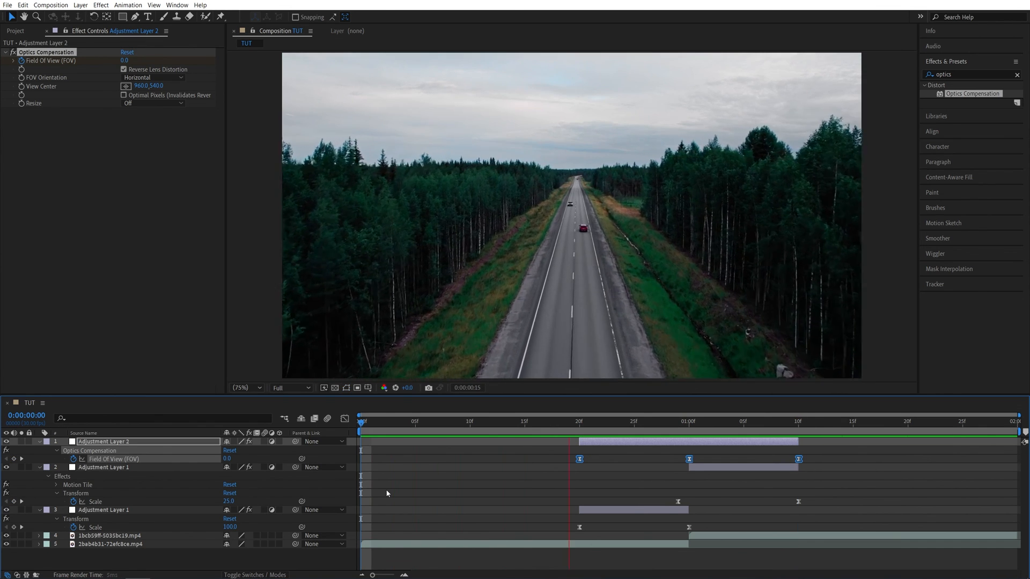